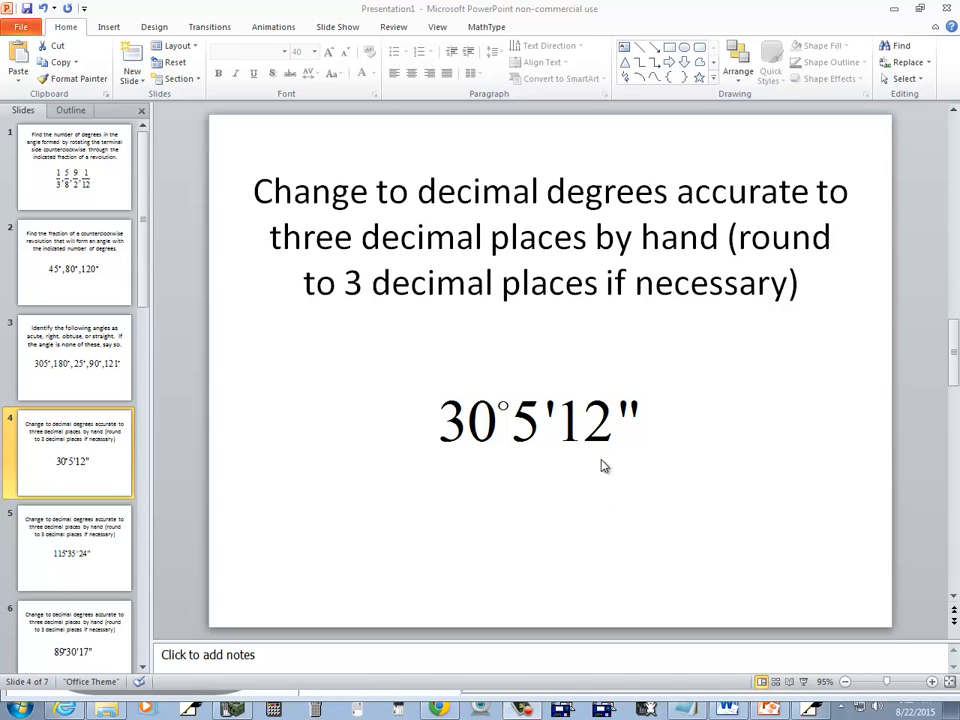
pyautogui.moveTo(698, 452)
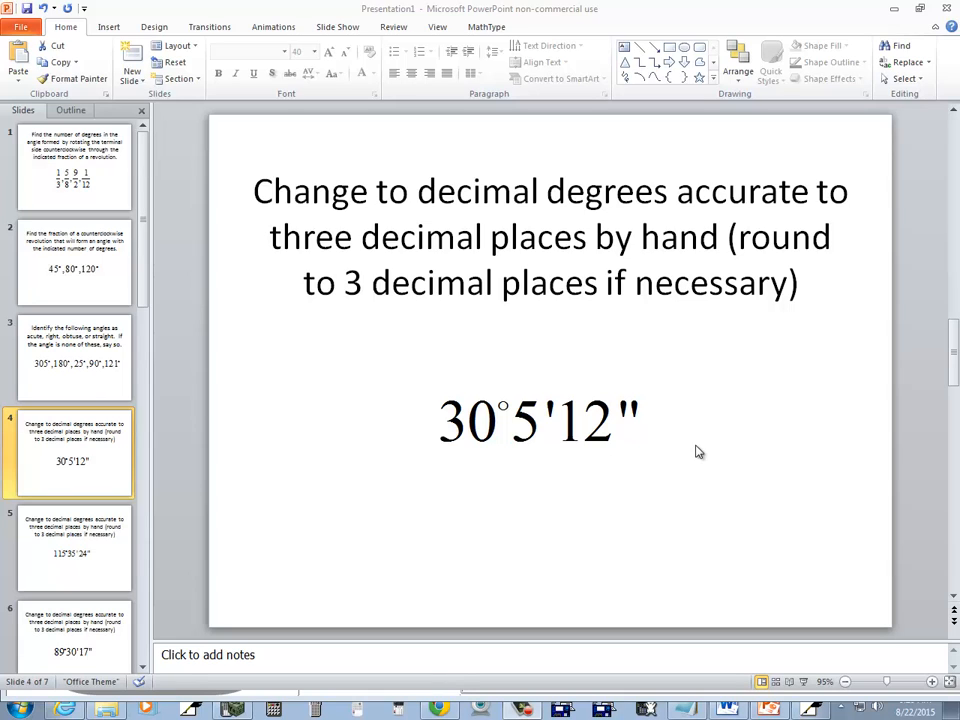
pyautogui.moveTo(696, 456)
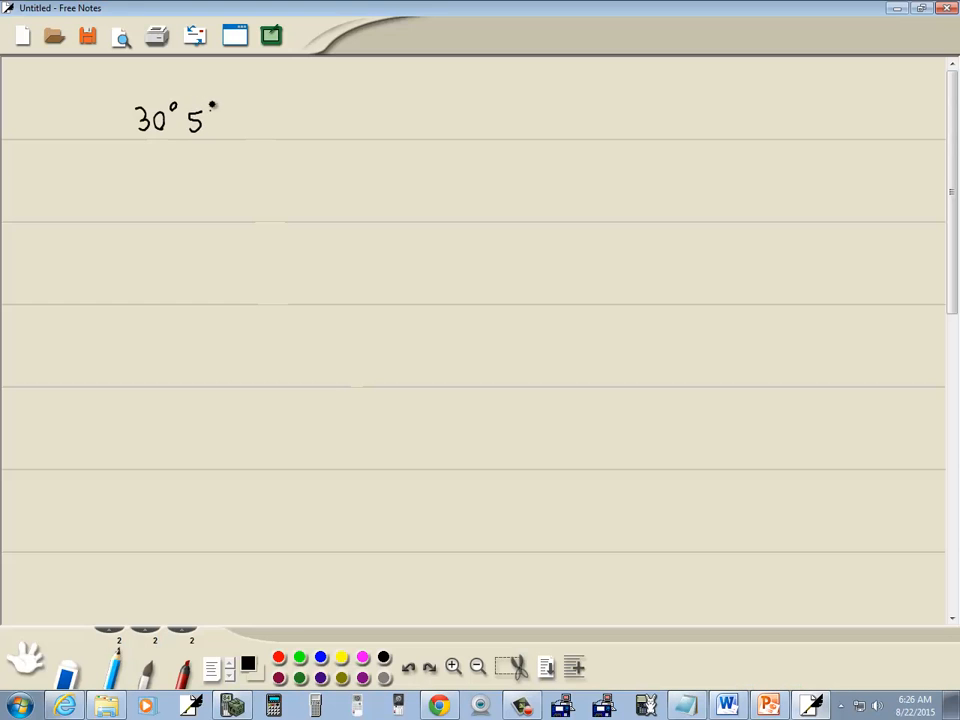
# - Handwrite 30°5'12" = 30°+5'+12" = 30° + 5/60° + 12/3600° on the page
pyautogui.moveTo(220, 124); pyautogui.dragTo(244, 114)
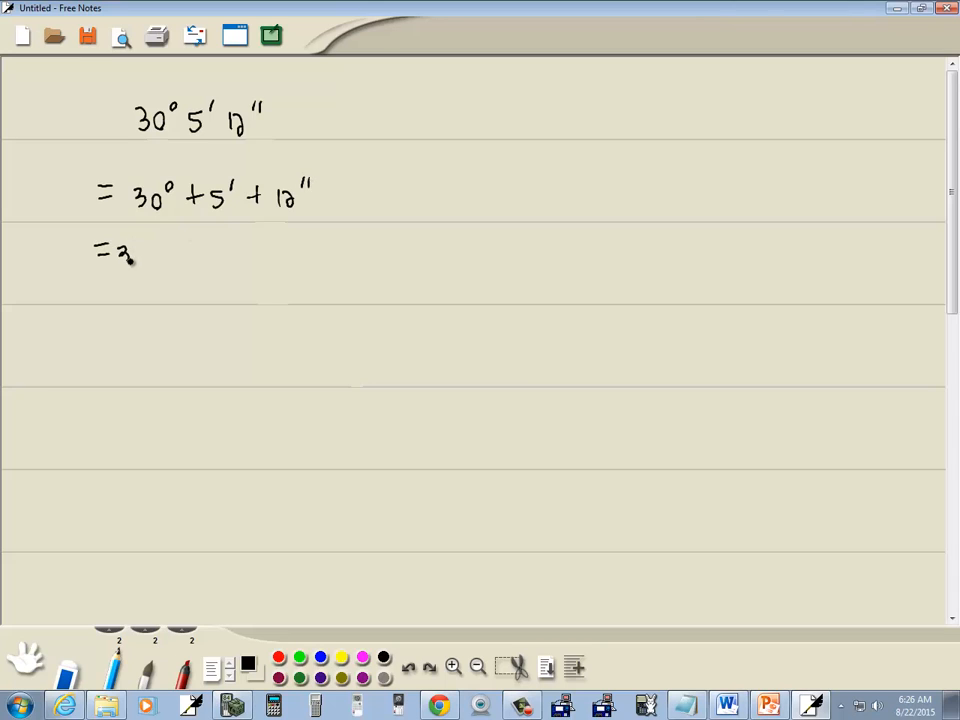
pyautogui.moveTo(116, 256); pyautogui.dragTo(196, 250)
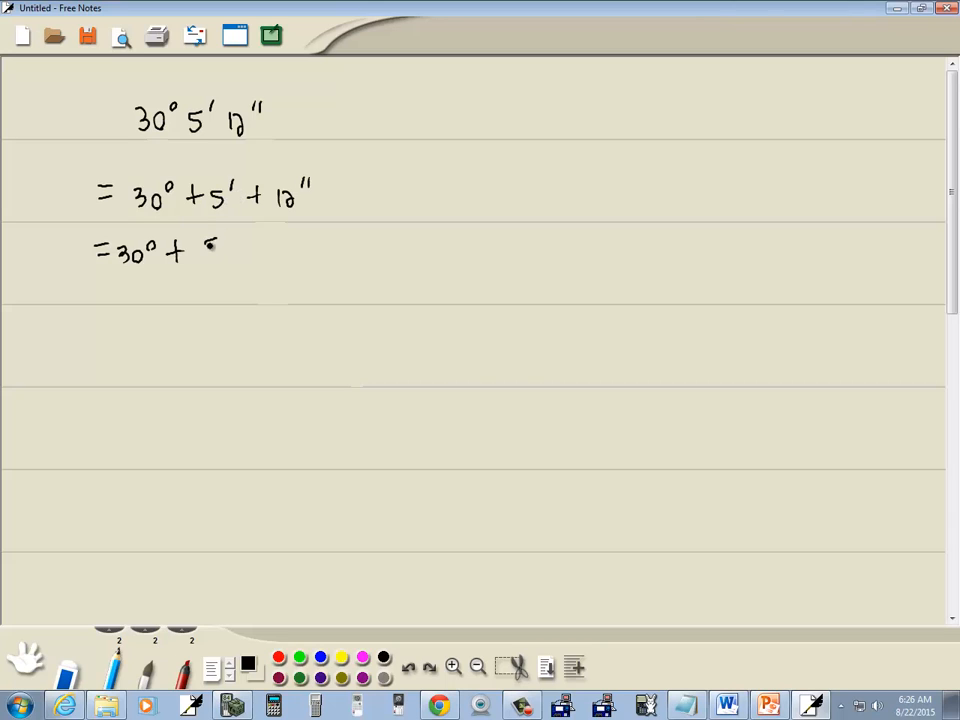
pyautogui.moveTo(208, 244); pyautogui.dragTo(216, 280)
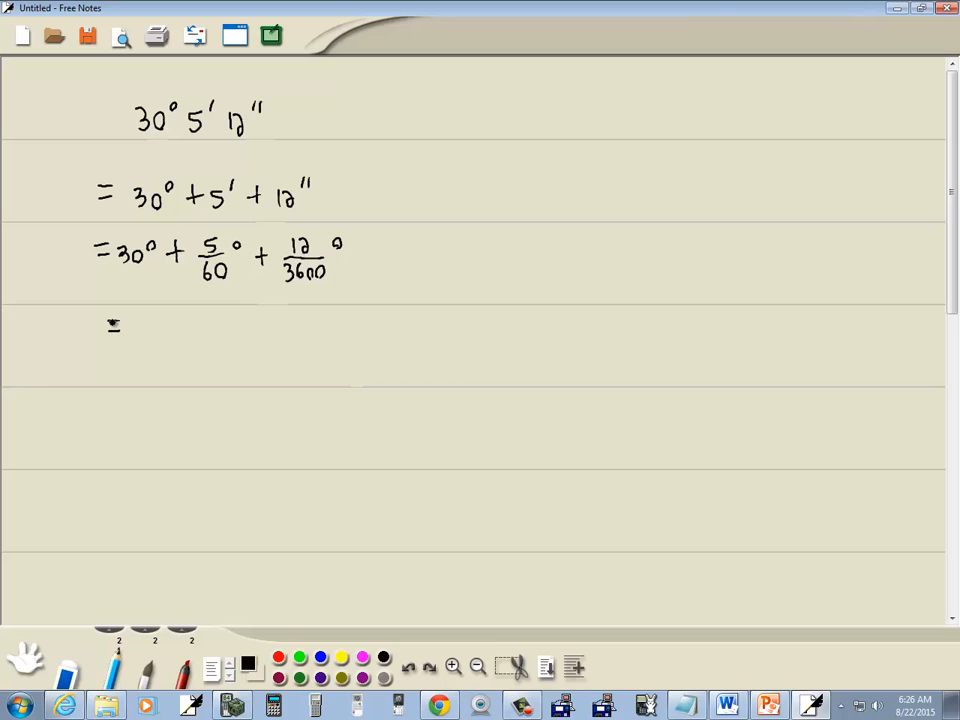
# - Key 30 + 5 ÷ 60 + 12 ÷ 3600 into the TI-84 emulator, then return to the notes
pyautogui.click(112, 324)
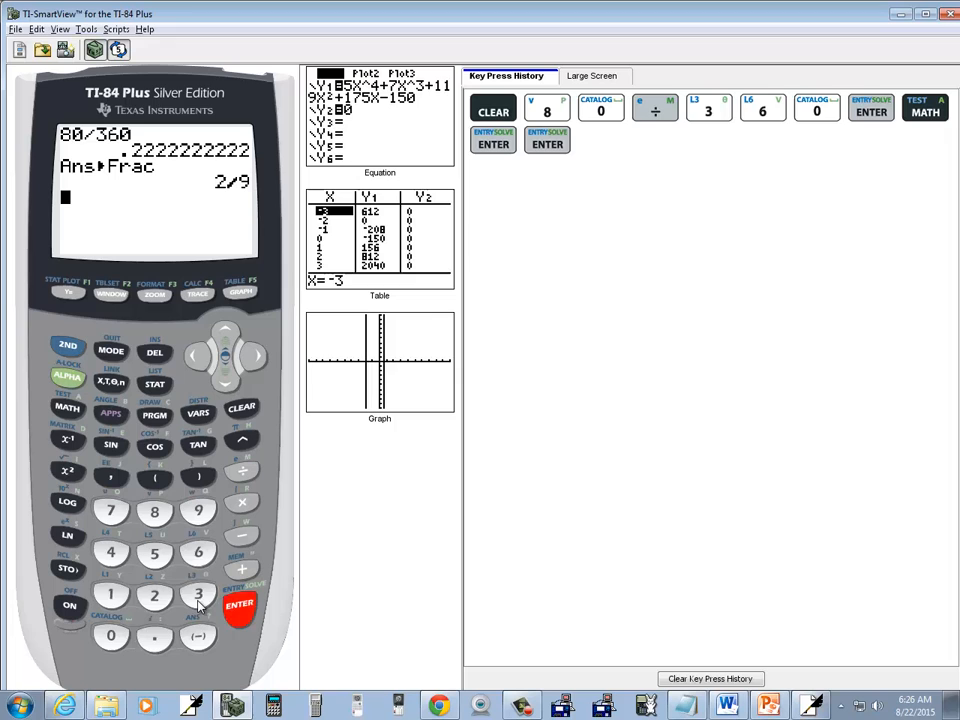
pyautogui.click(240, 570)
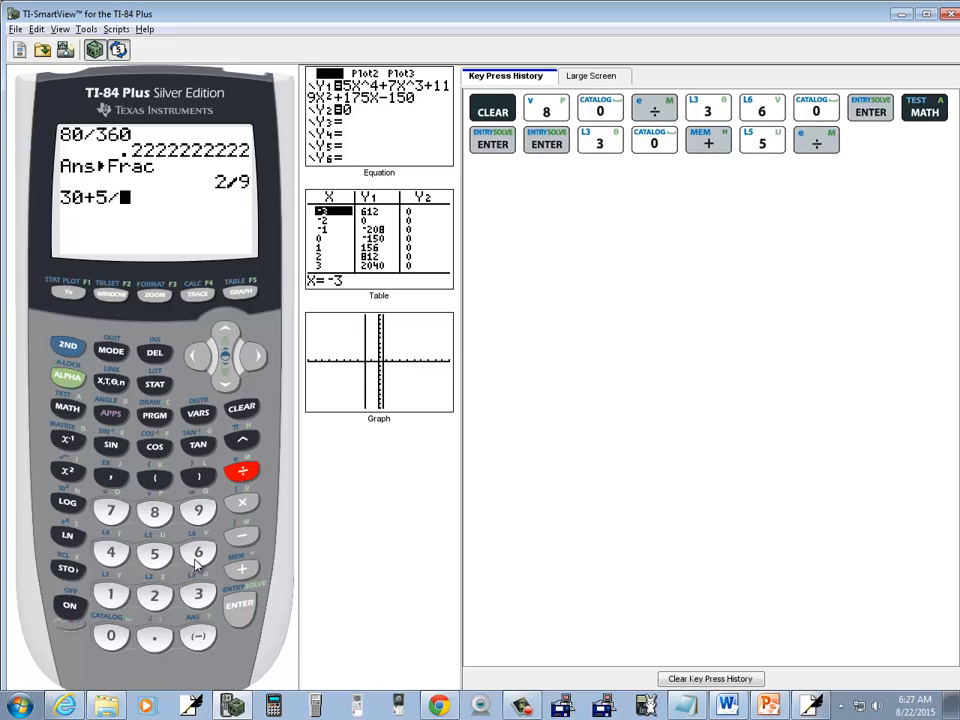
pyautogui.click(112, 636)
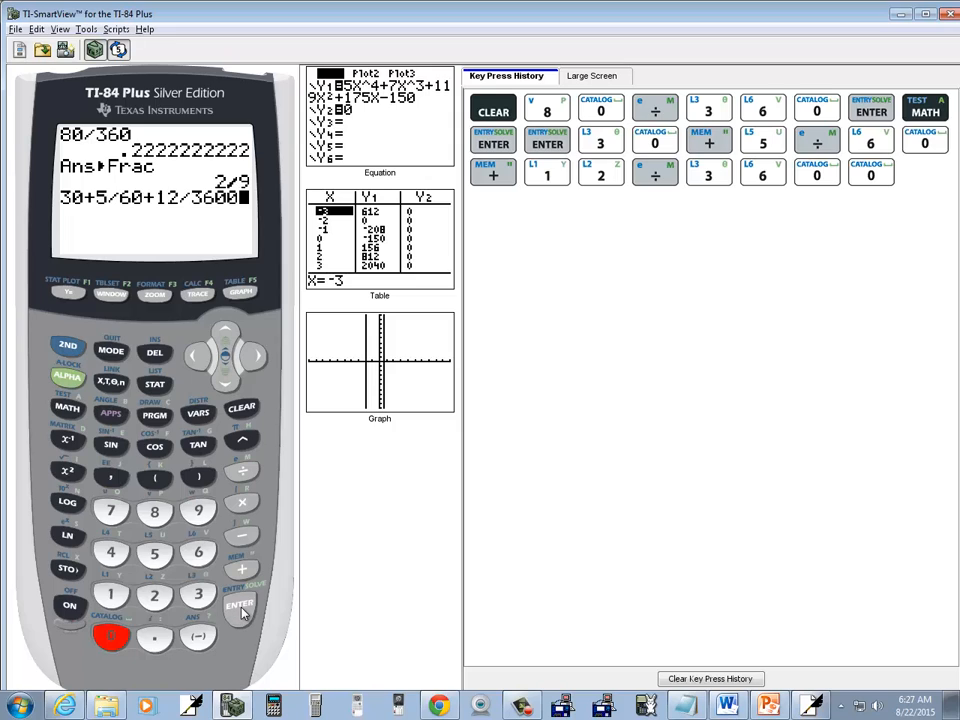
pyautogui.click(240, 608)
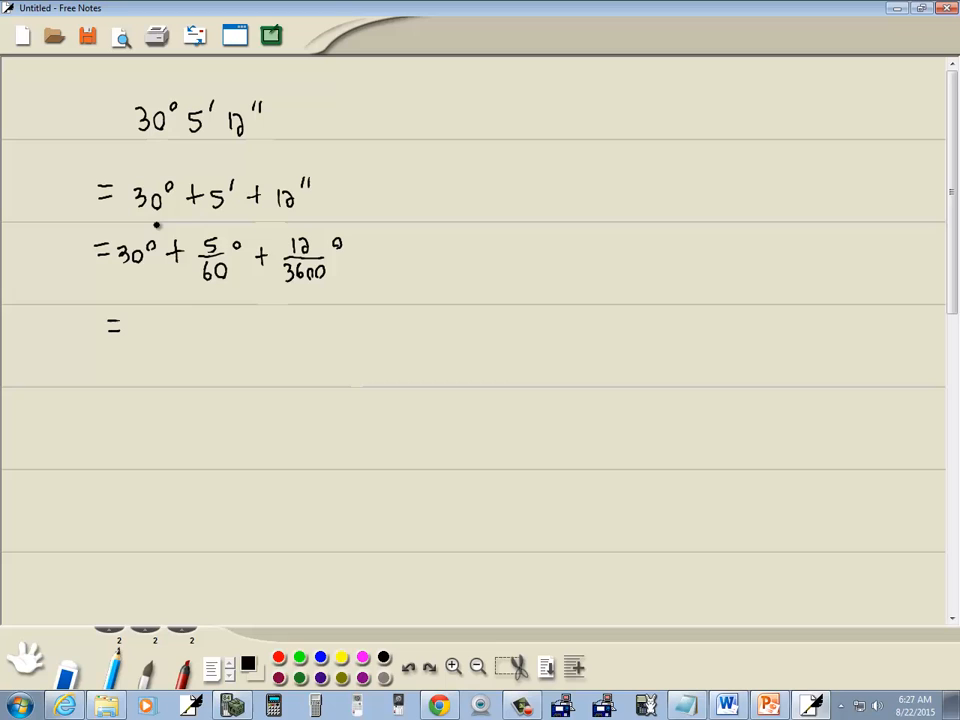
# - Evaluate the sum to 30.08666667 and convert it to the exact fraction 4513/150 with ►Frac
pyautogui.write('30.')
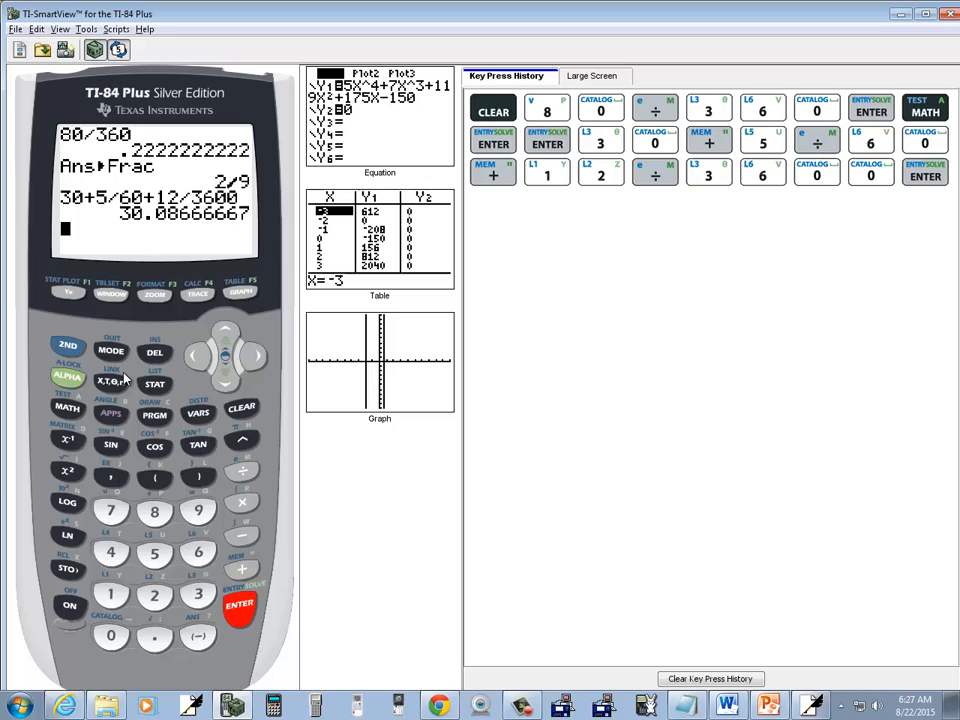
pyautogui.click(68, 408)
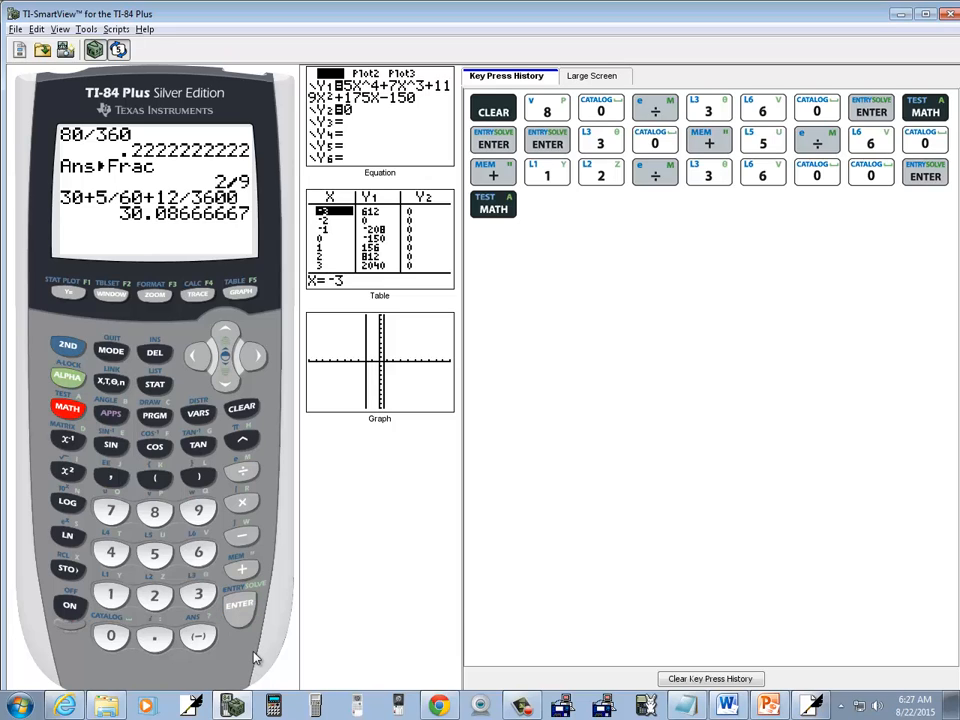
pyautogui.click(240, 604)
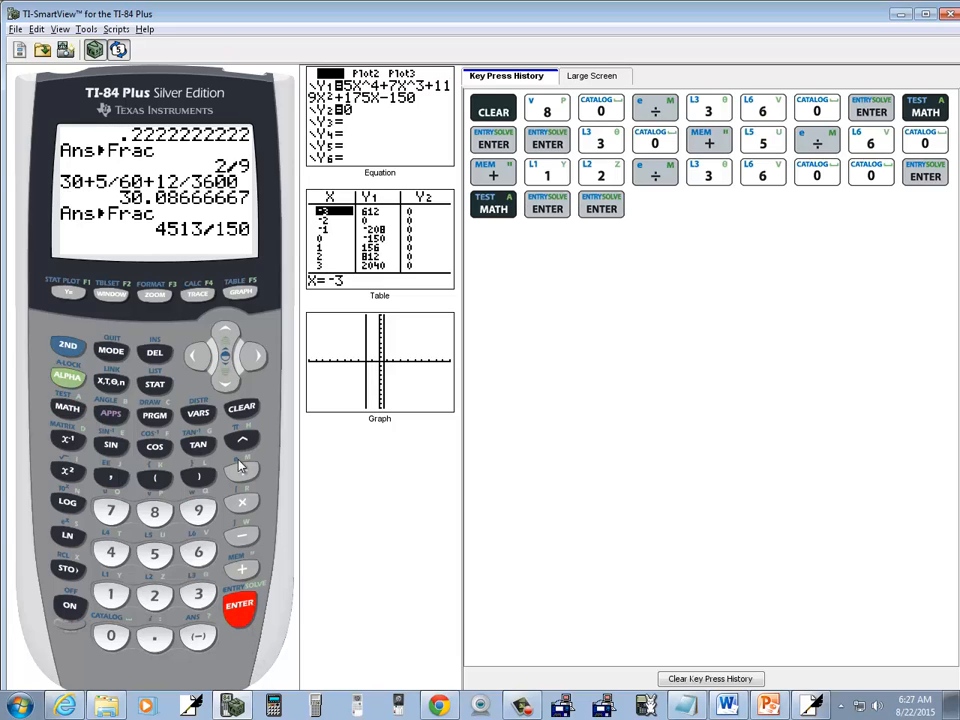